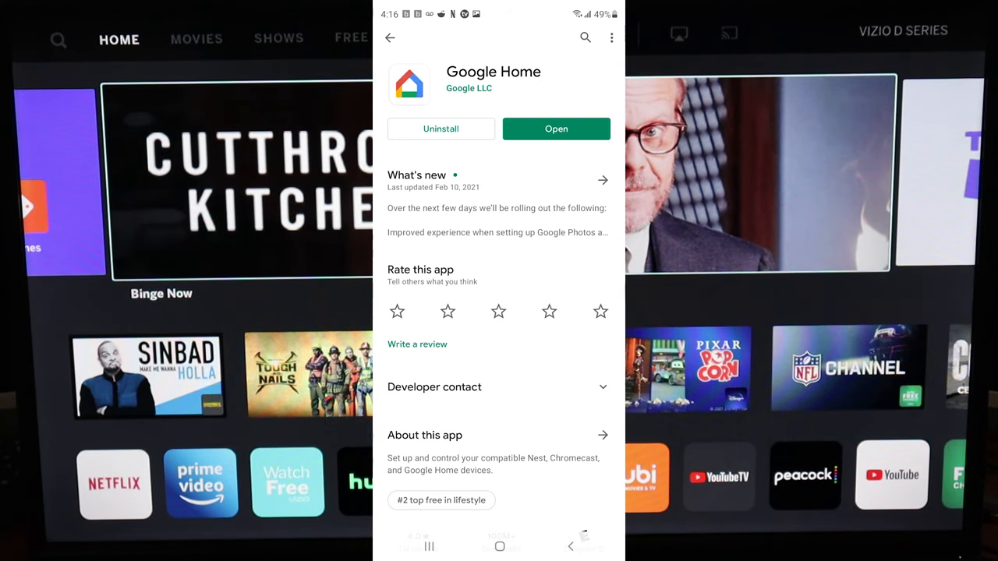
Step: Launch Google Home from its Play Store page to reach the devices home screen
click(555, 128)
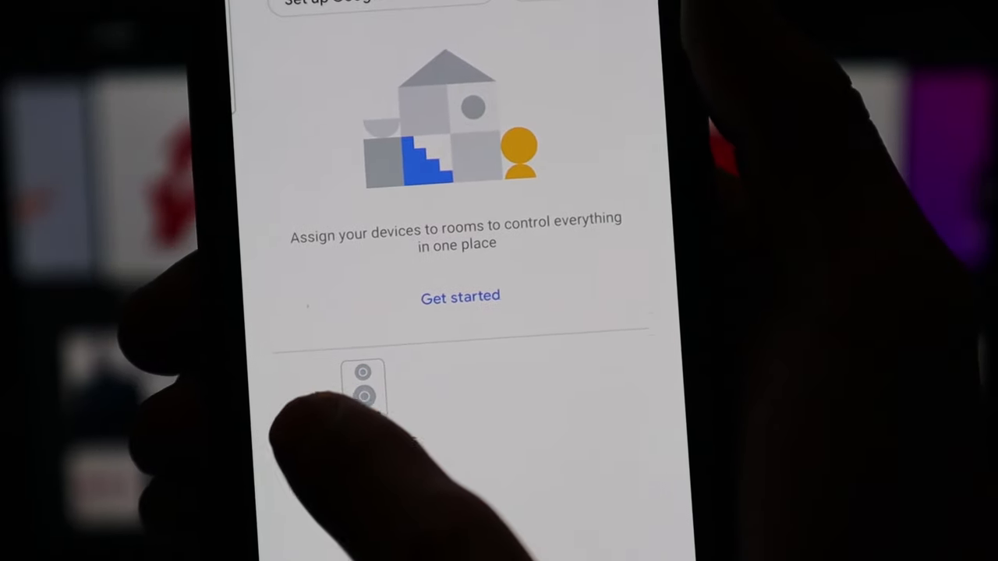
Step: Select the Vizio TV device and start Cast my screen from its device page
click(362, 382)
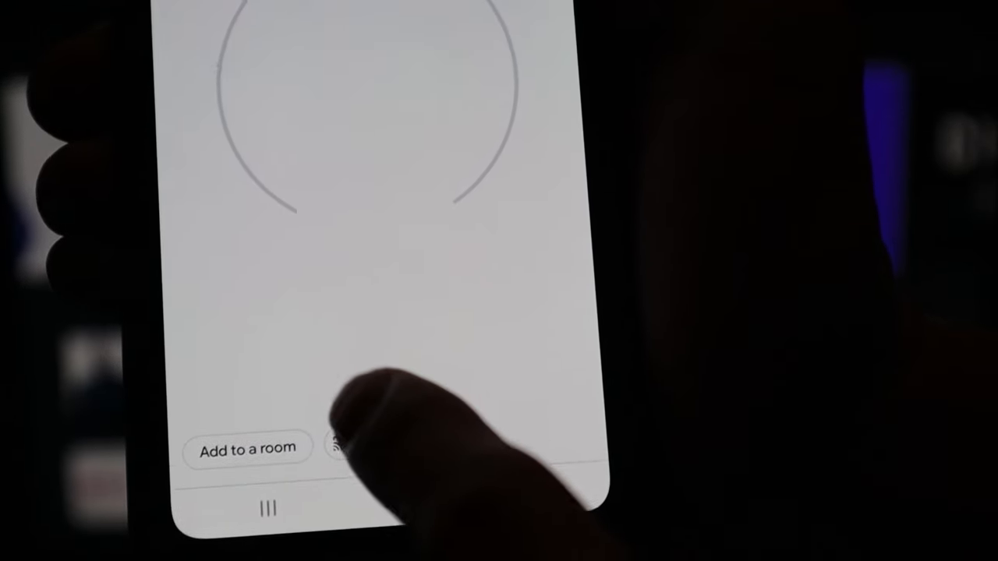
click(343, 449)
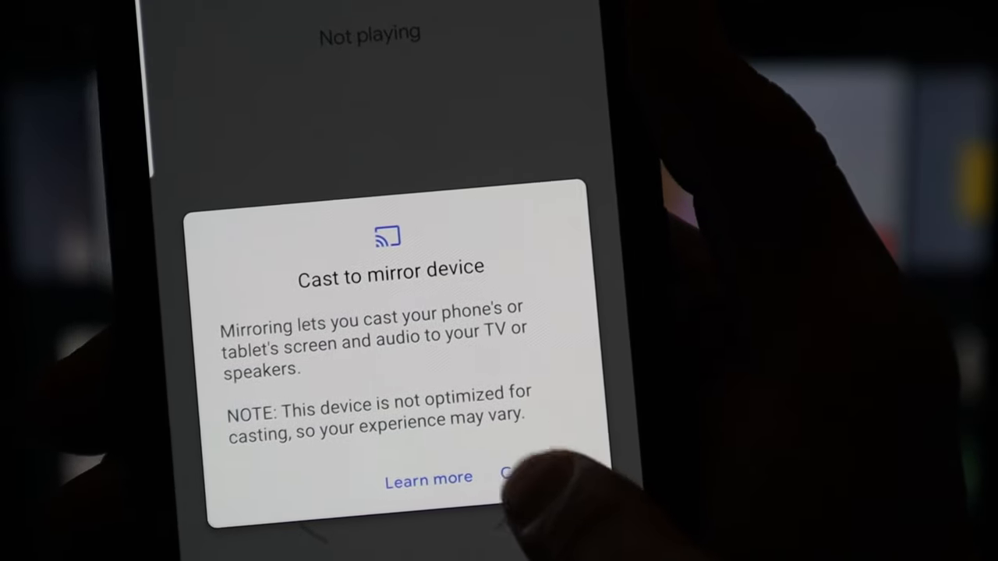
Step: Accept the Cast to mirror device notice despite the optimization warning
click(507, 476)
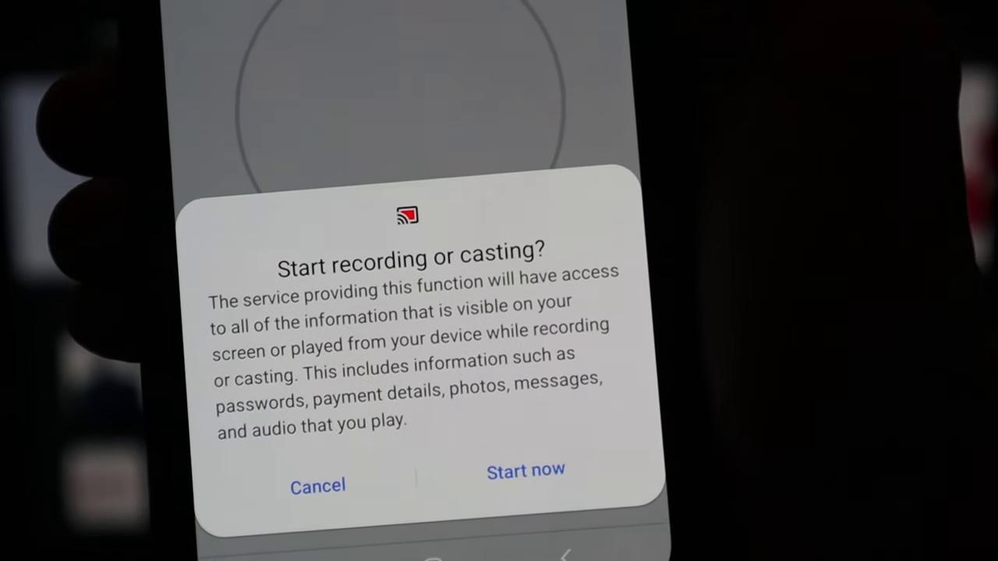
Step: Confirm Start now so the phone's home screen mirrors on the TV
click(525, 471)
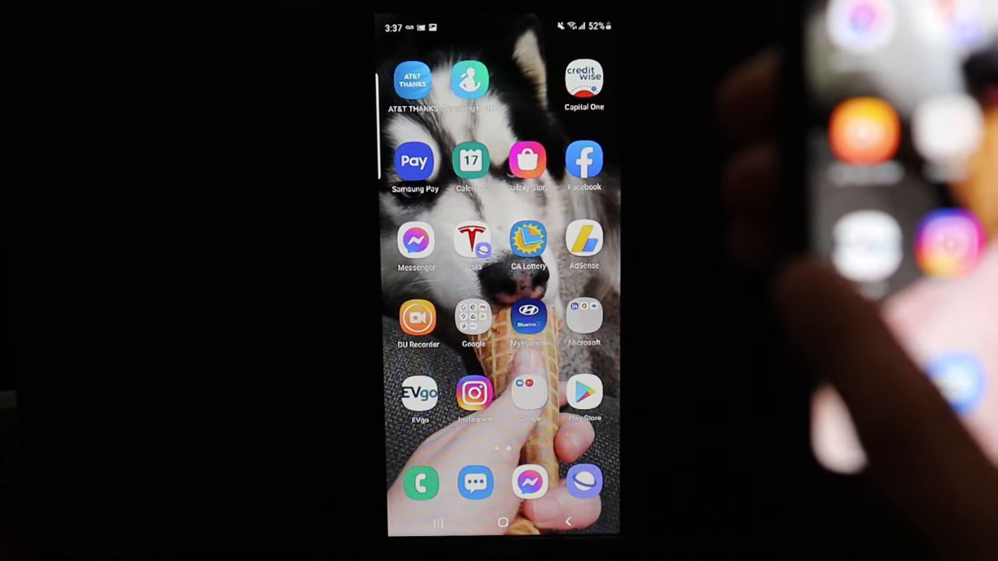
scroll(left, 3)
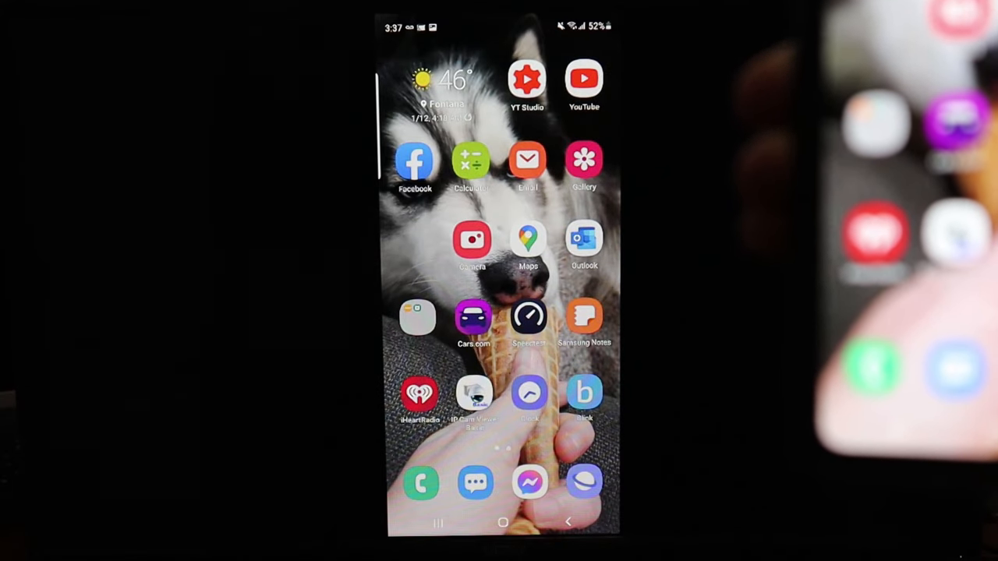